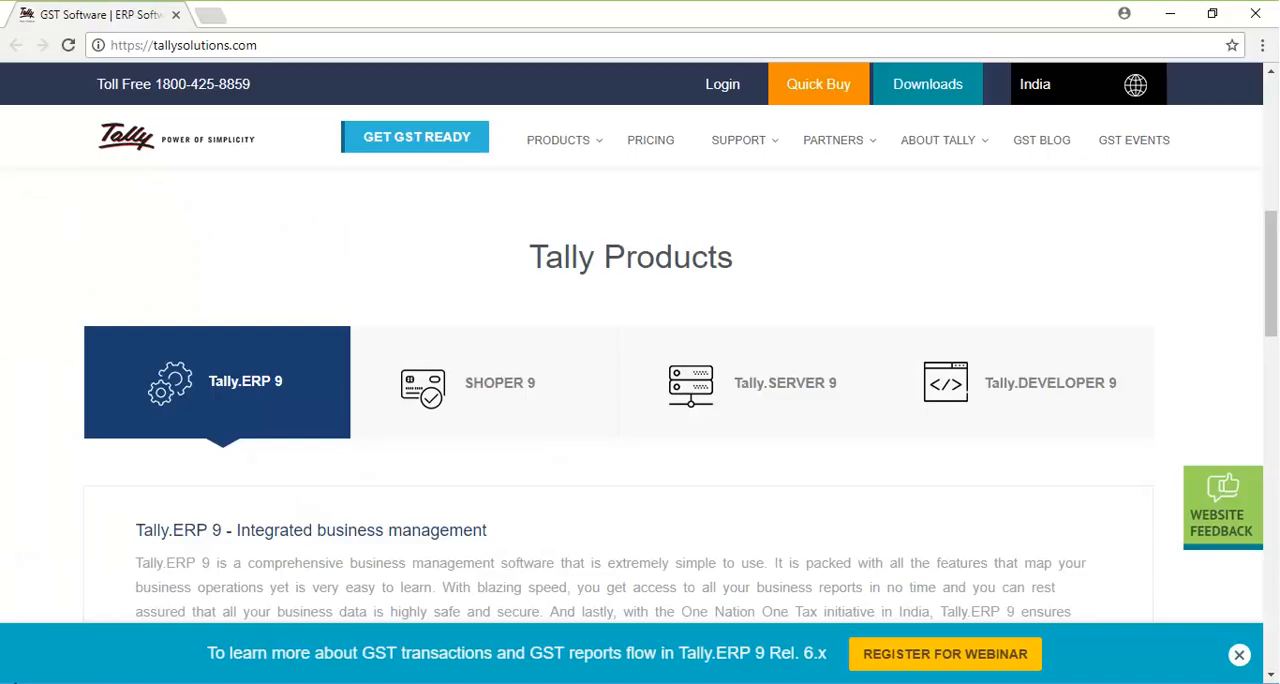
Step: Search the Locate a Partner page for Tally partners in the UAE
{"action": "left_click", "coordinate": [833, 140]}
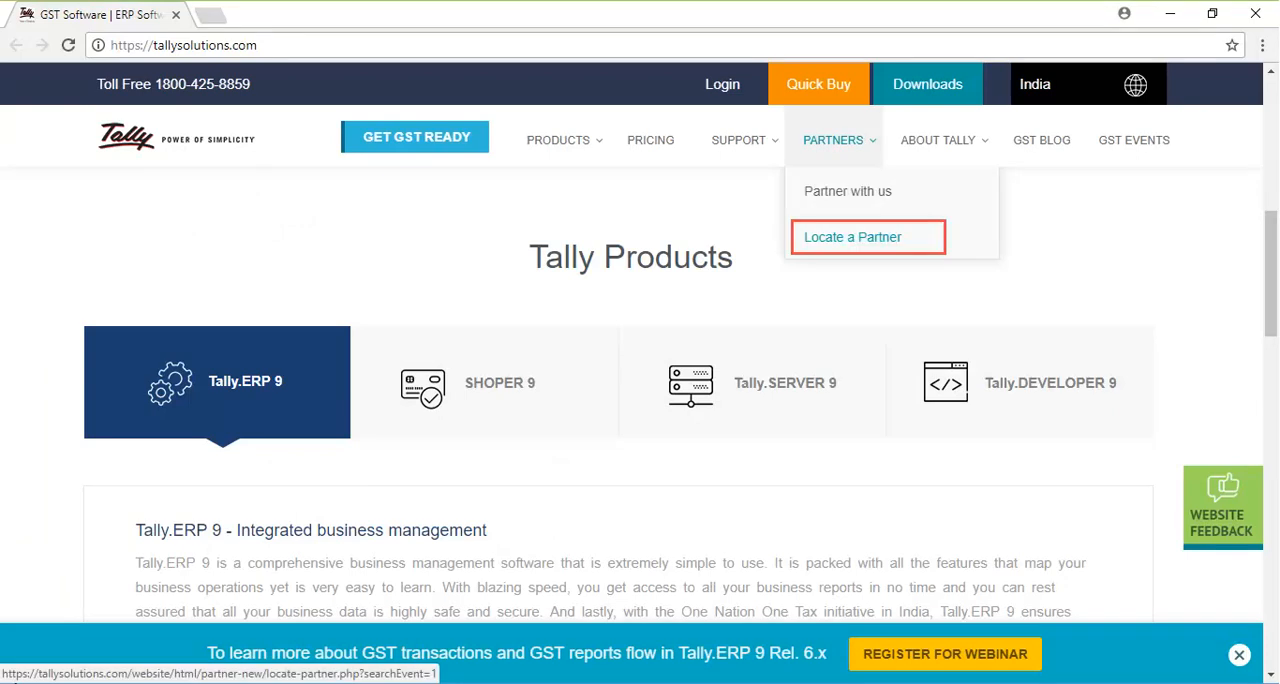
{"action": "left_click", "coordinate": [852, 237]}
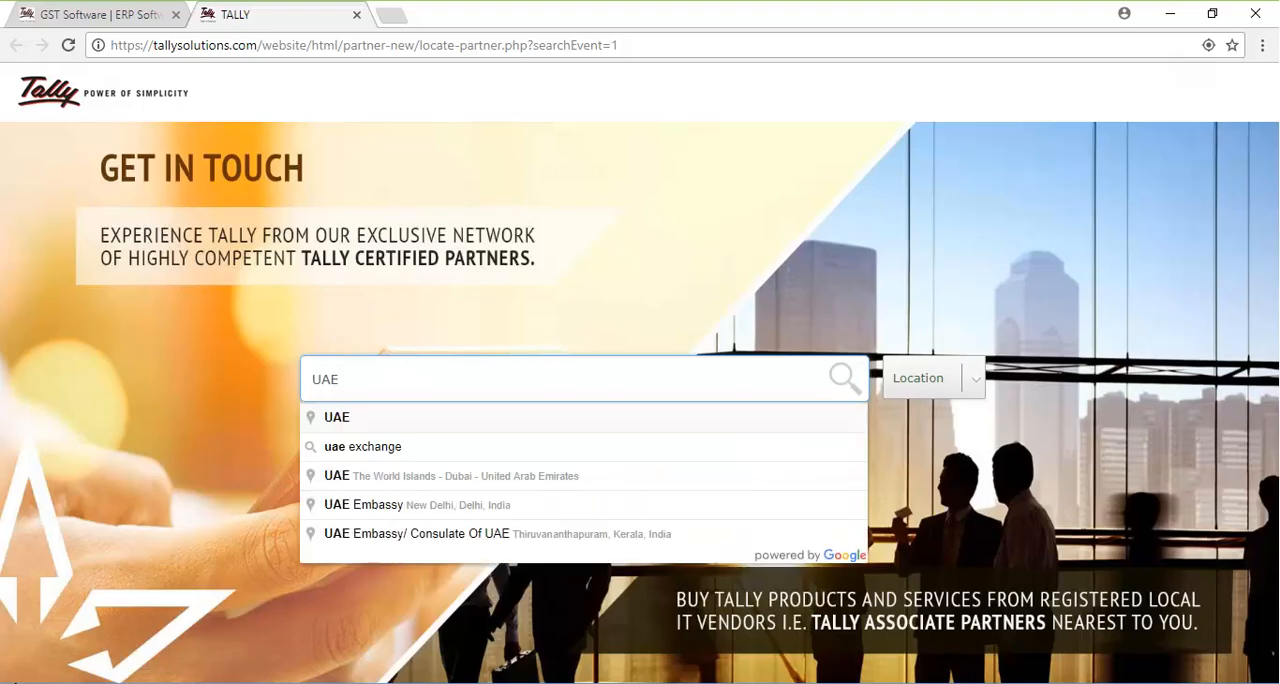
{"action": "left_click", "coordinate": [95, 14]}
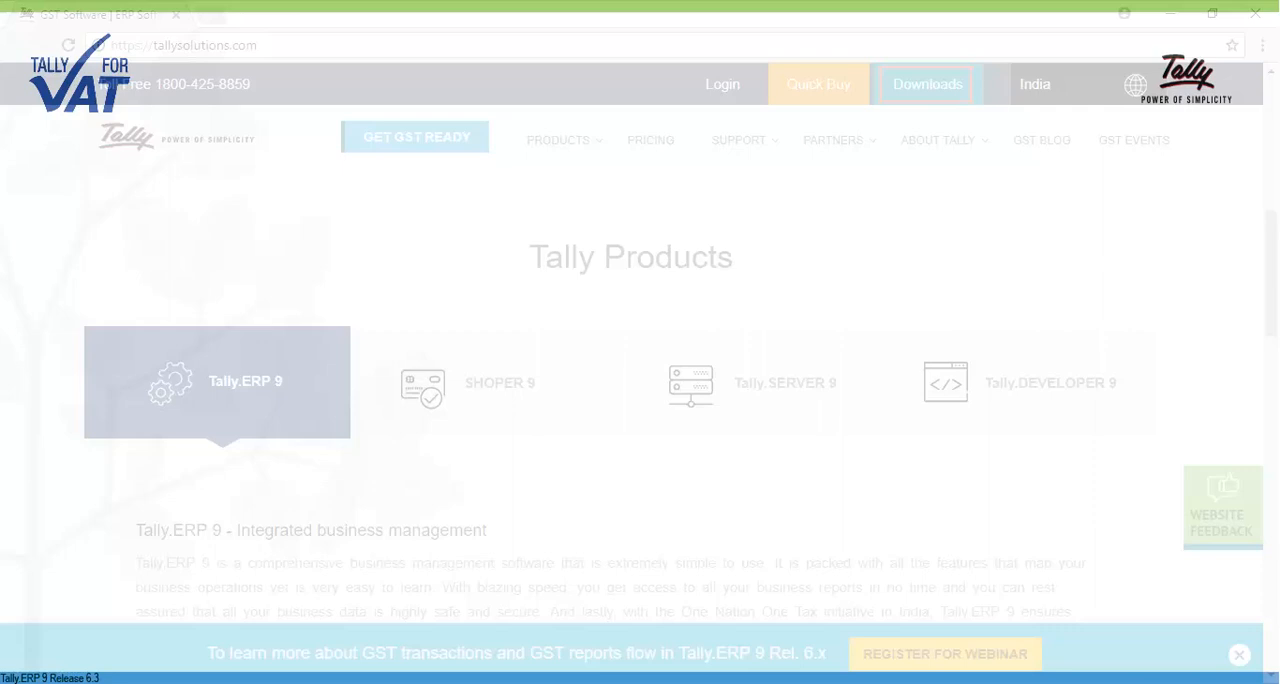
Step: Download the Tally.ERP 9 setup via Install Now and run setup.exe
{"action": "left_click", "coordinate": [929, 83]}
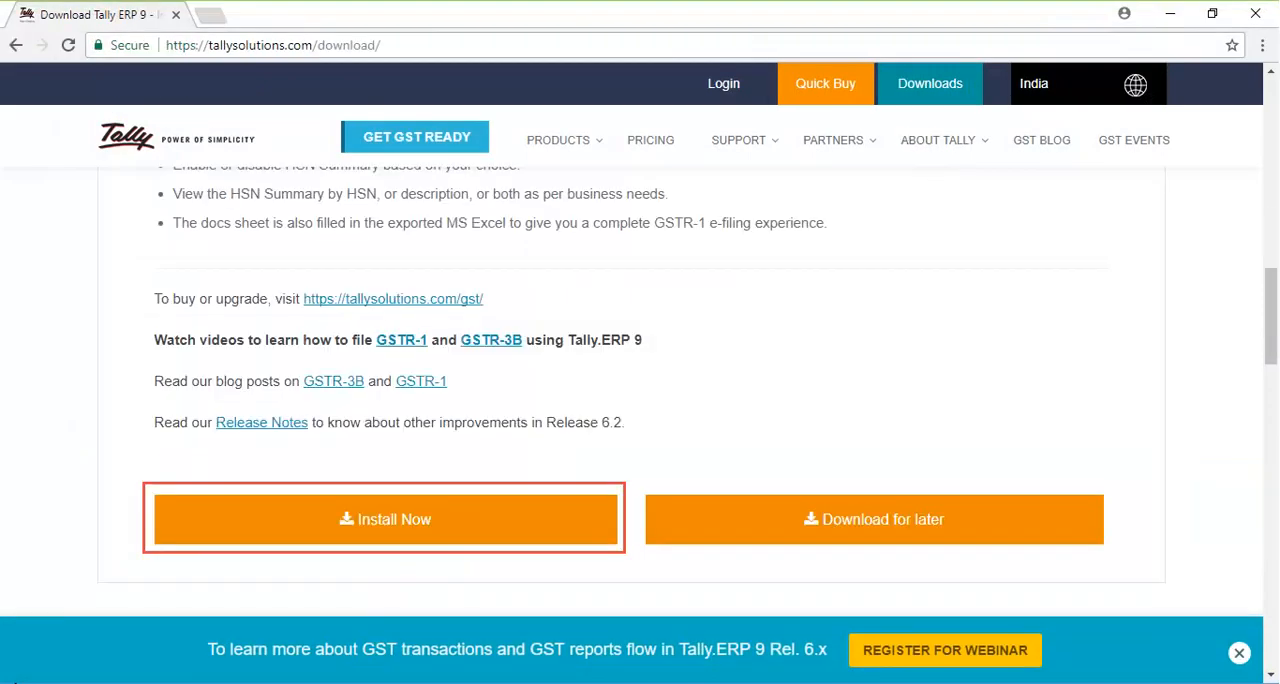
{"action": "left_click", "coordinate": [384, 519]}
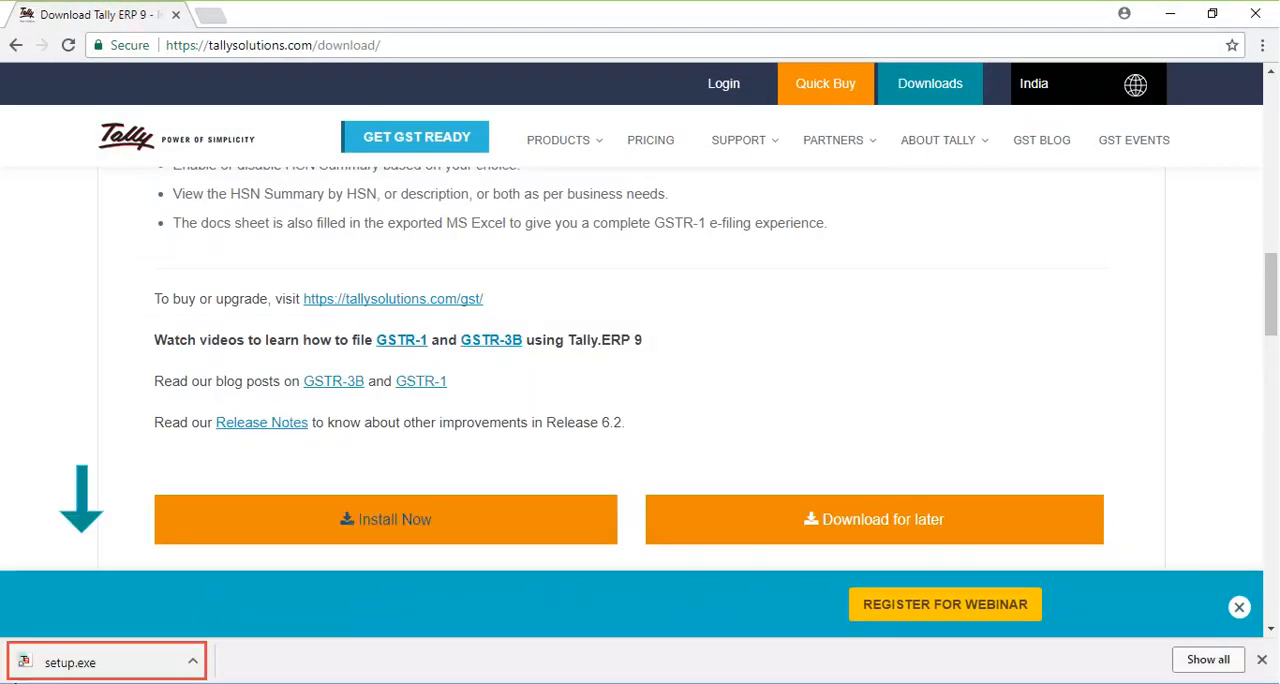
{"action": "left_click", "coordinate": [70, 662]}
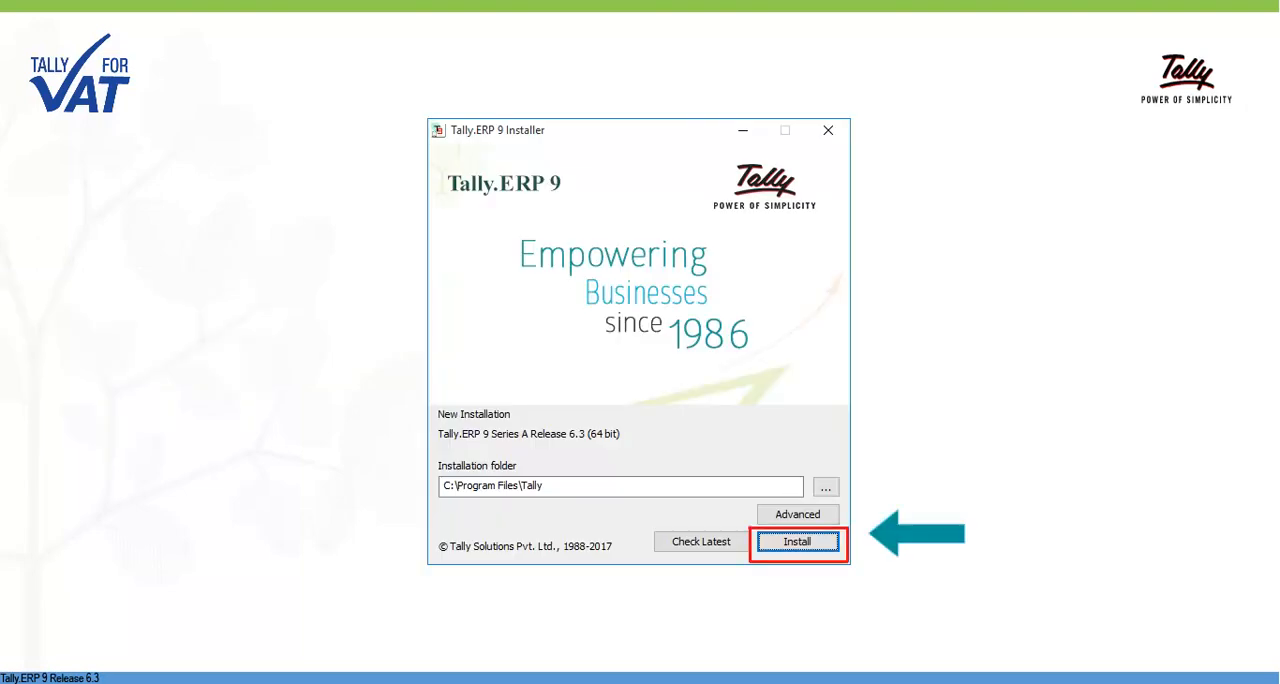
Step: Install Tally.ERP 9 into the default C:\Program Files\Tally folder
{"action": "left_click", "coordinate": [797, 541]}
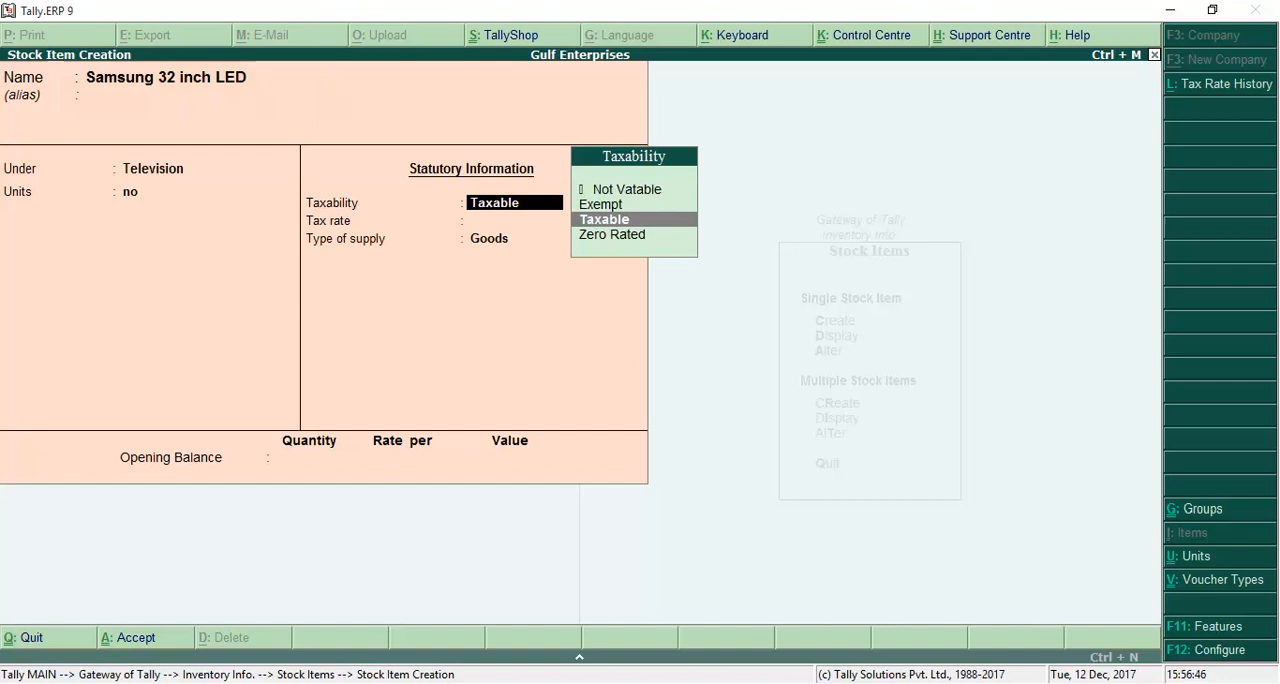
Step: Mark Samsung 32 inch LED as Taxable with a 5% tax rate
{"action": "left_click", "coordinate": [604, 219]}
{"action": "type", "text": "5"}
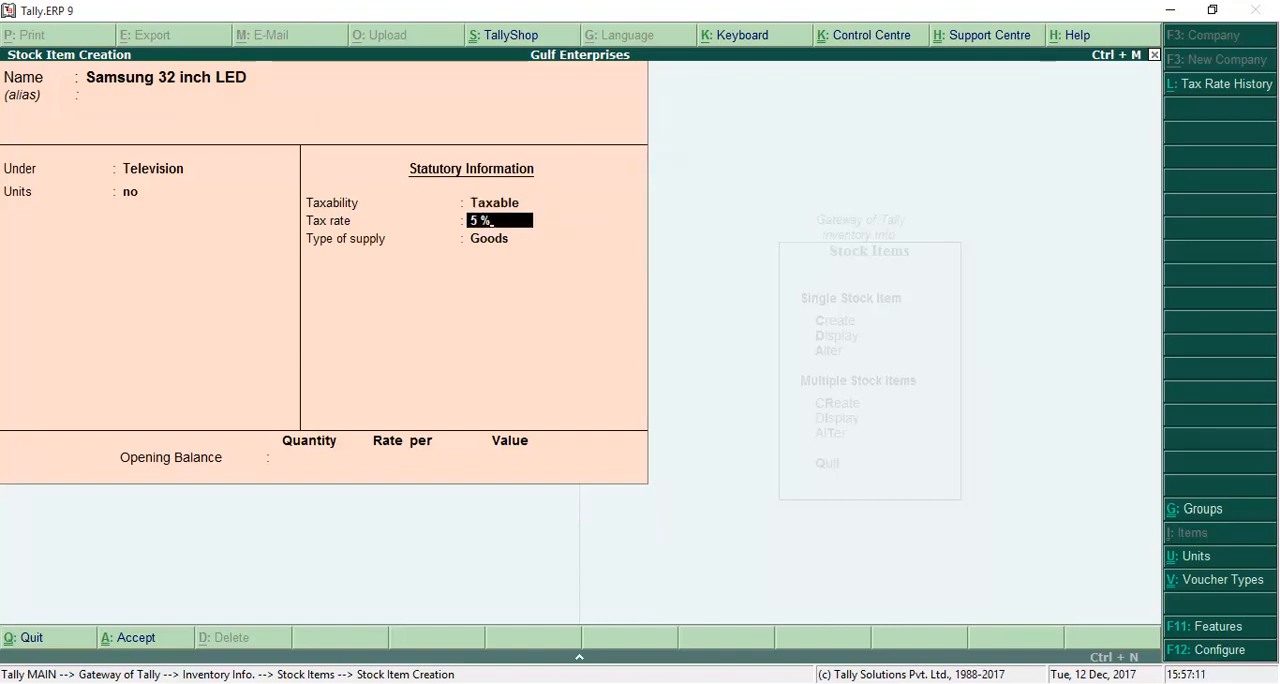
{"action": "key", "text": "enter"}
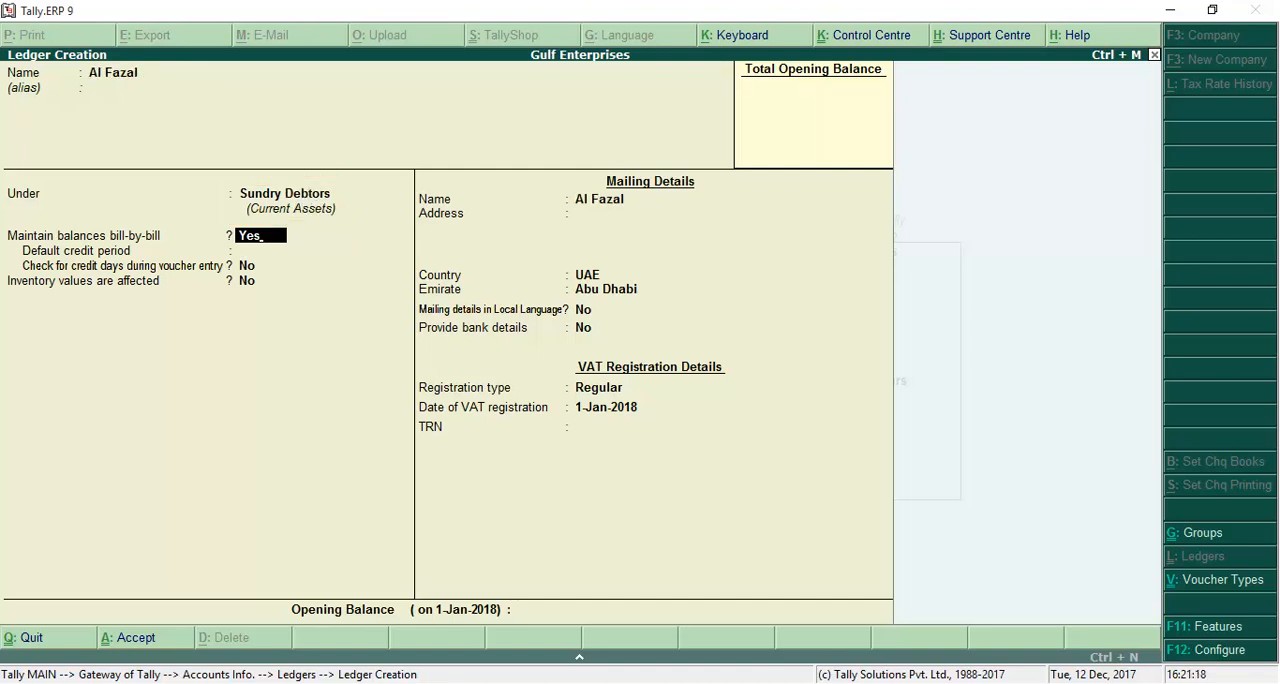
Step: Enable bill-by-bill for Al Fazal and enter its TRN
{"action": "left_click", "coordinate": [598, 387]}
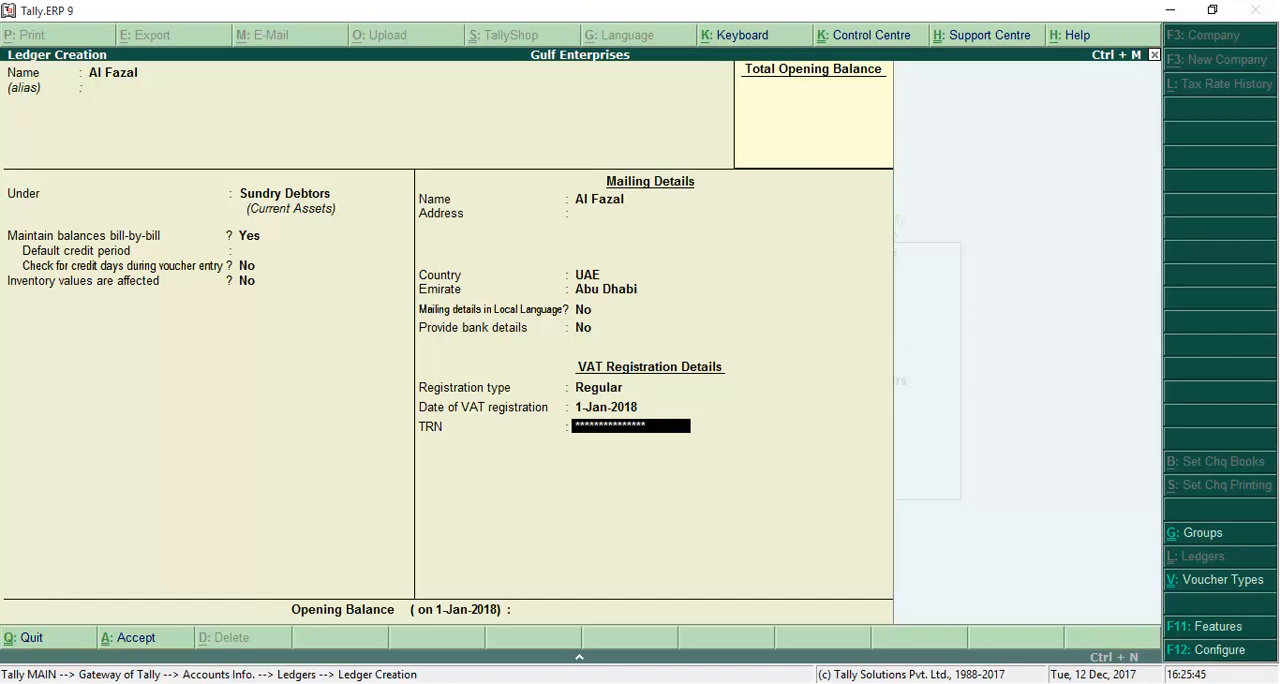
{"action": "key", "text": "enter"}
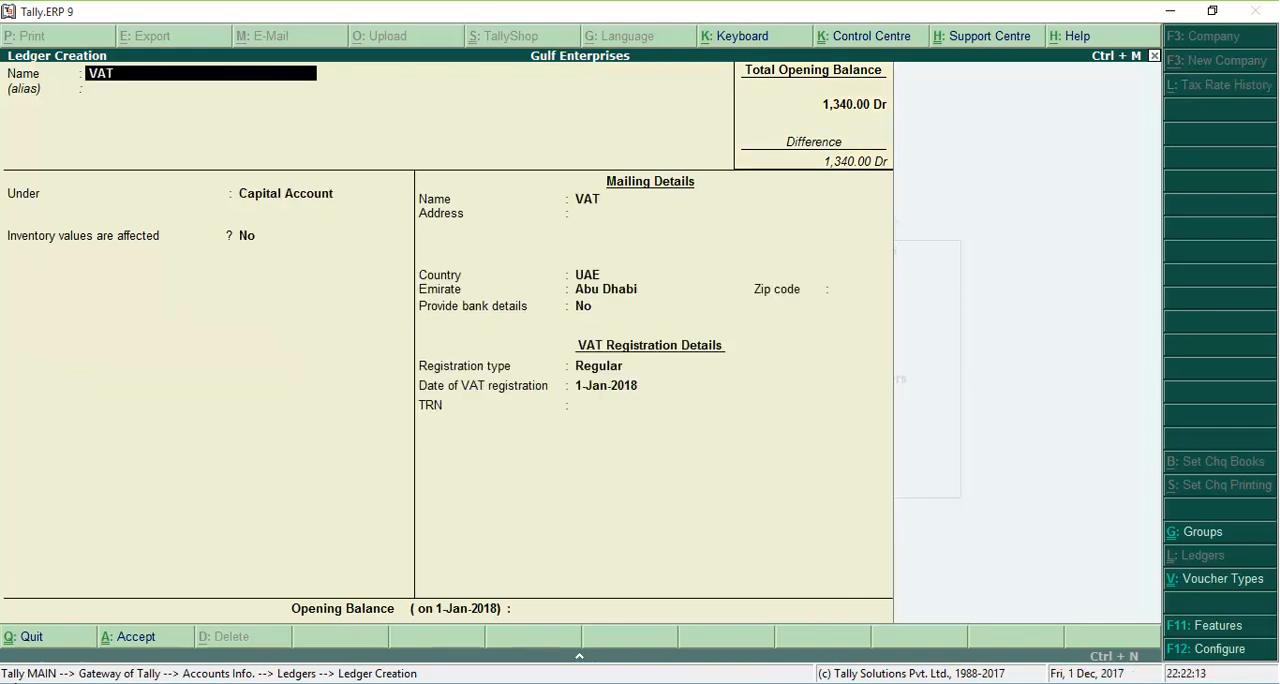
Step: Choose the Under group for the VAT ledger
{"action": "left_click", "coordinate": [285, 193]}
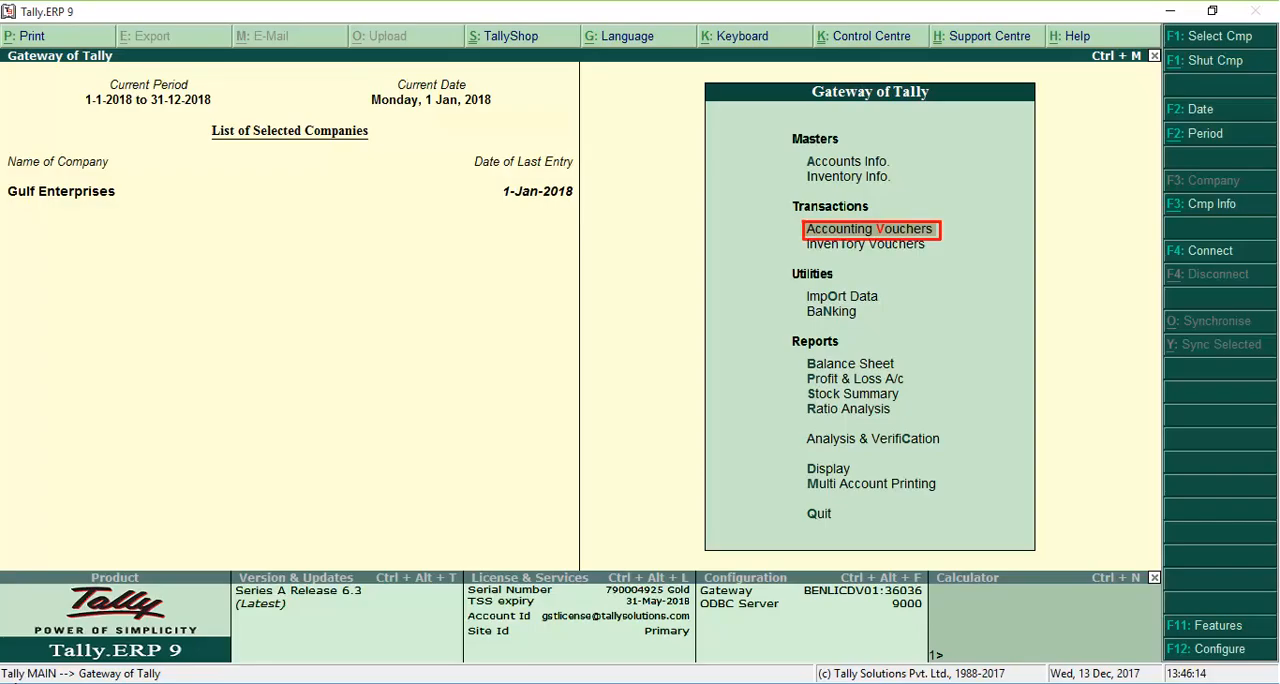
Step: Enter the Al Fazal sales voucher for computers and laptops, then view Tax Analysis
{"action": "left_click", "coordinate": [869, 229]}
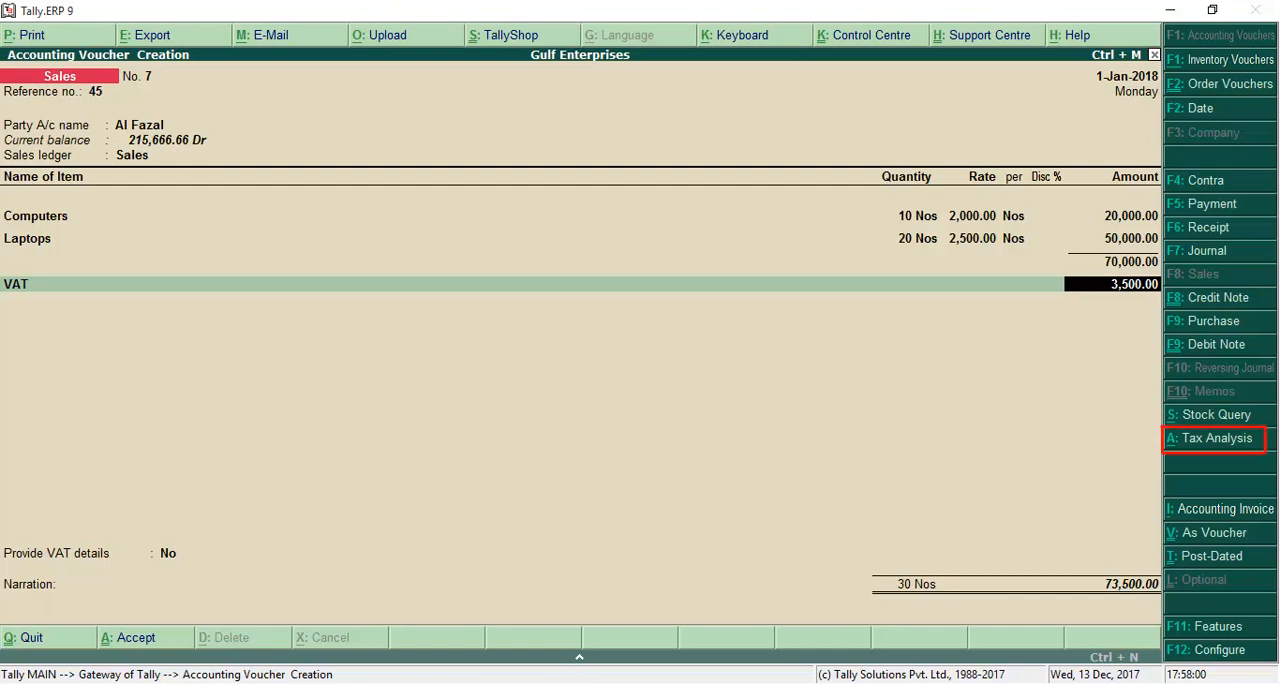
{"action": "left_click", "coordinate": [1216, 438]}
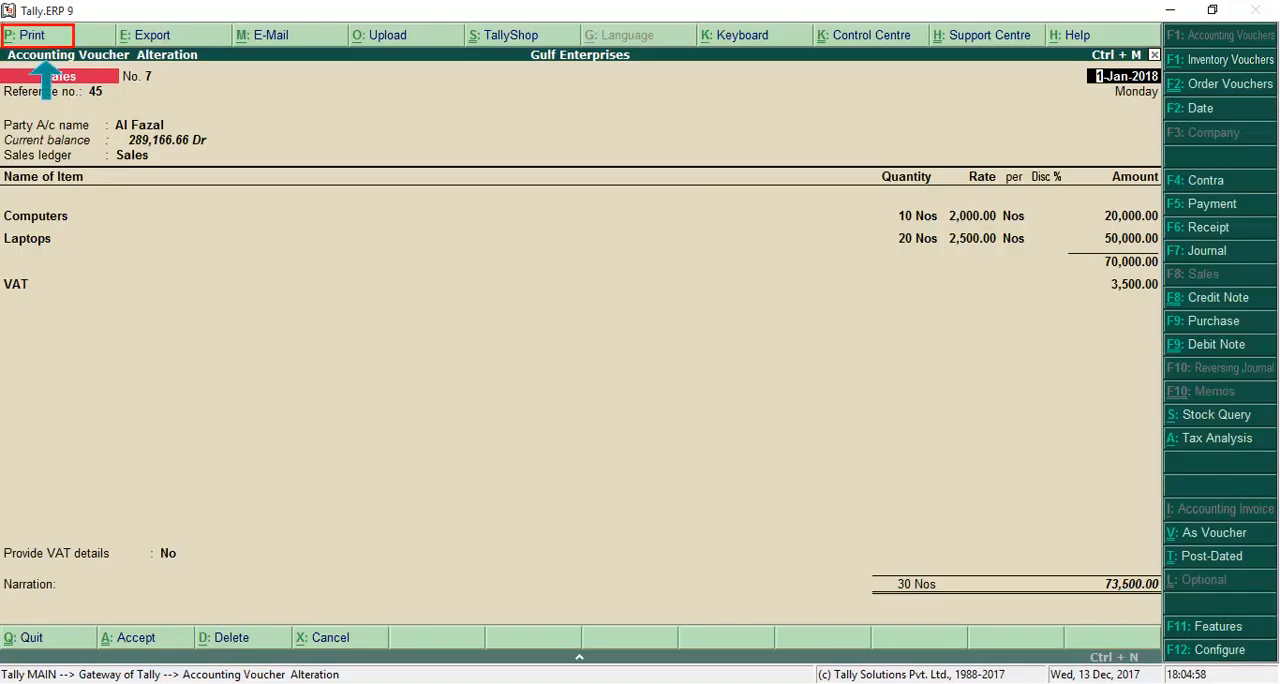
Step: Change the voucher's Print Type and choose the print language for the tax invoice
{"action": "left_click", "coordinate": [33, 35]}
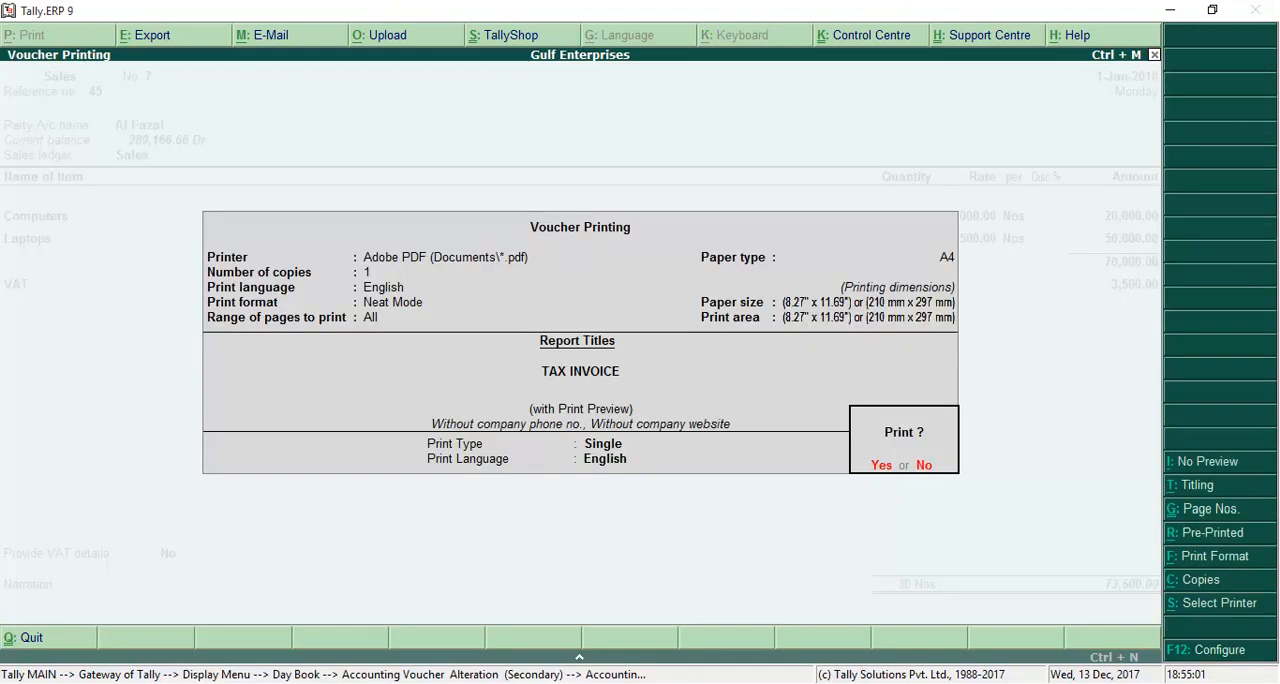
{"action": "left_click", "coordinate": [881, 465]}
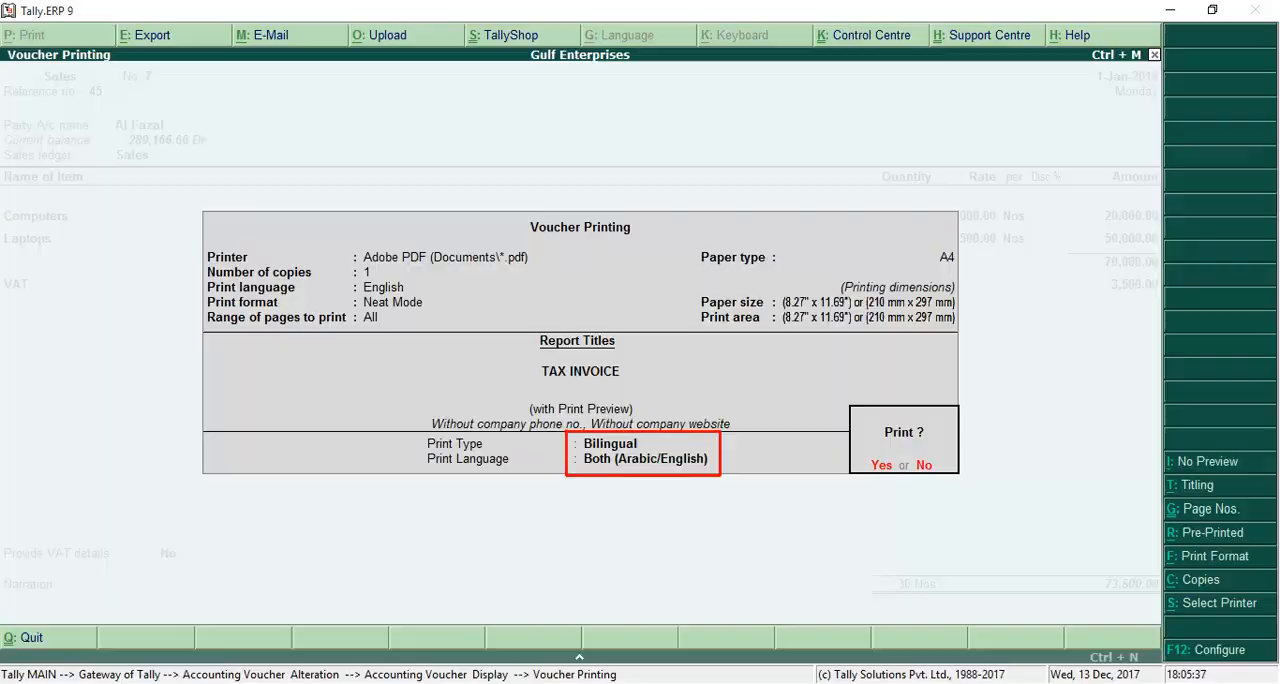
{"action": "left_click", "coordinate": [881, 464]}
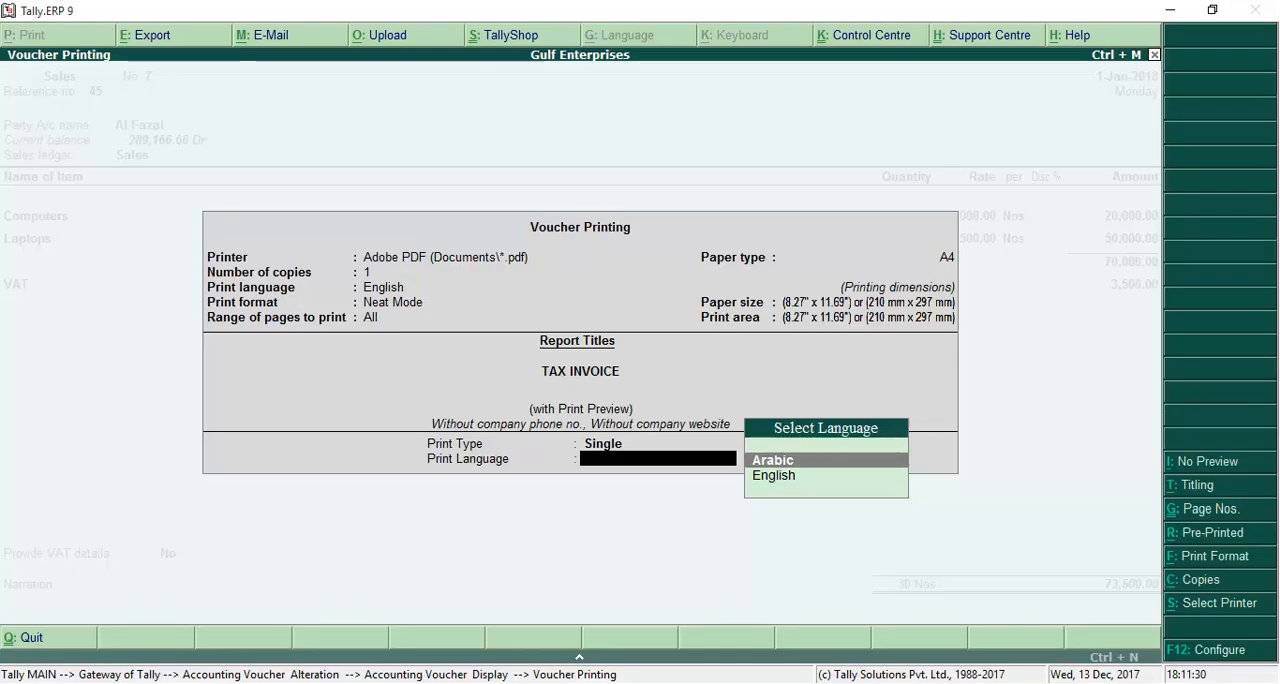
{"action": "left_click", "coordinate": [773, 475]}
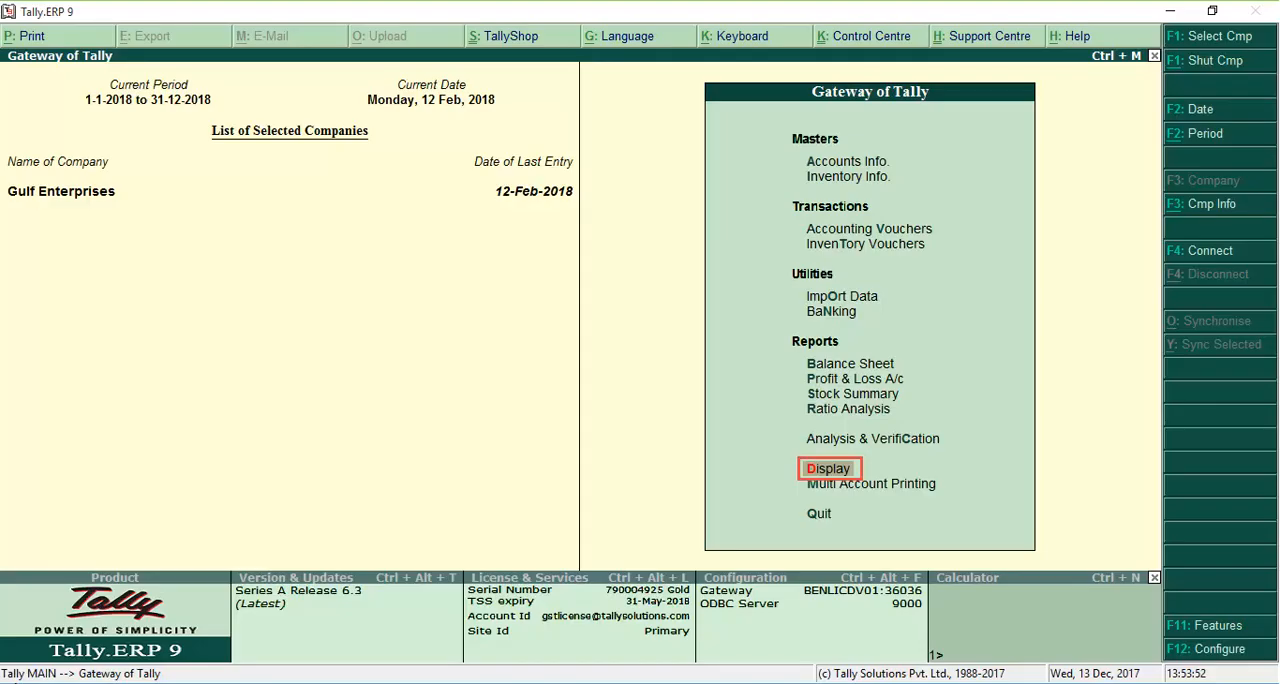
Step: Save the January 2018 VAT Return as ready to file, showing 3,545.00 refundable
{"action": "left_click", "coordinate": [828, 468]}
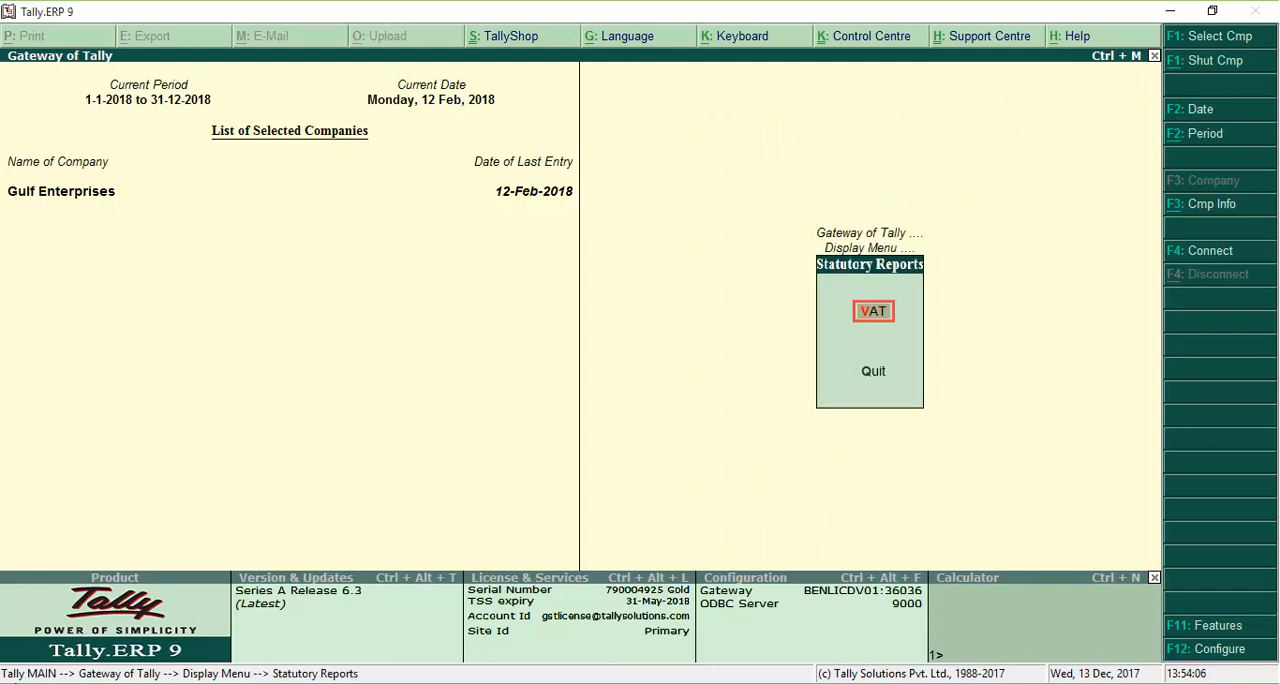
{"action": "left_click", "coordinate": [872, 311]}
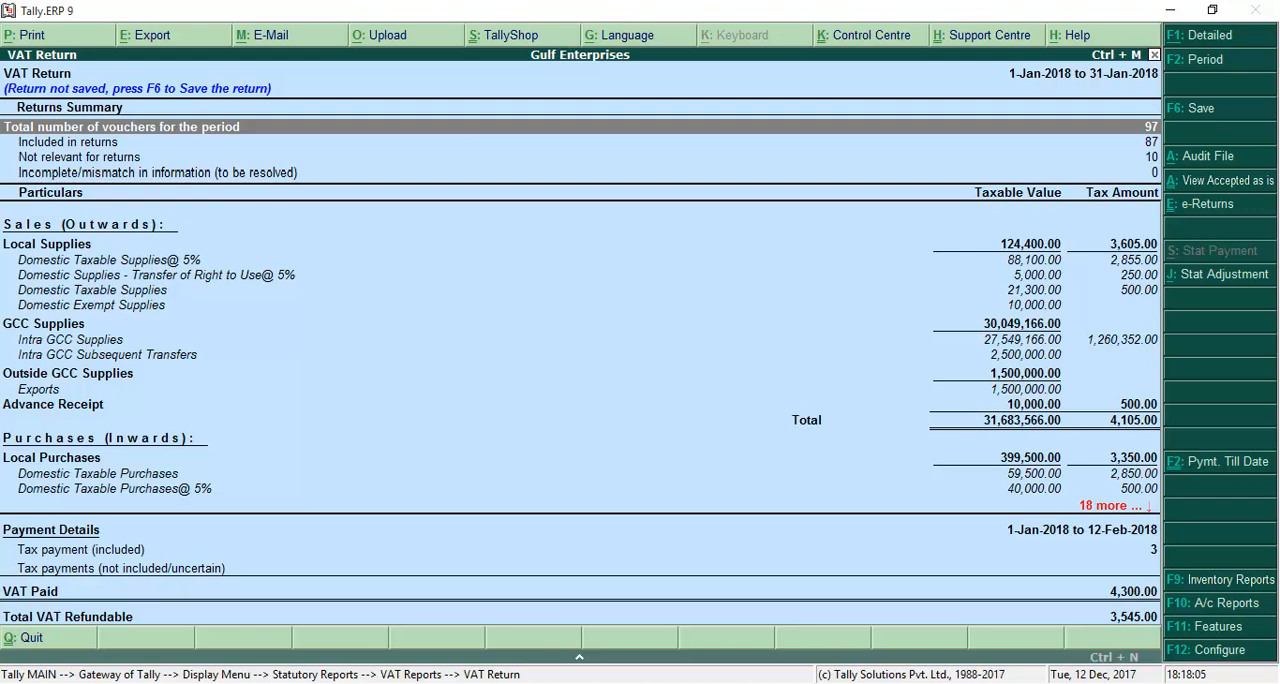
{"action": "mouse_move", "coordinate": [1198, 108]}
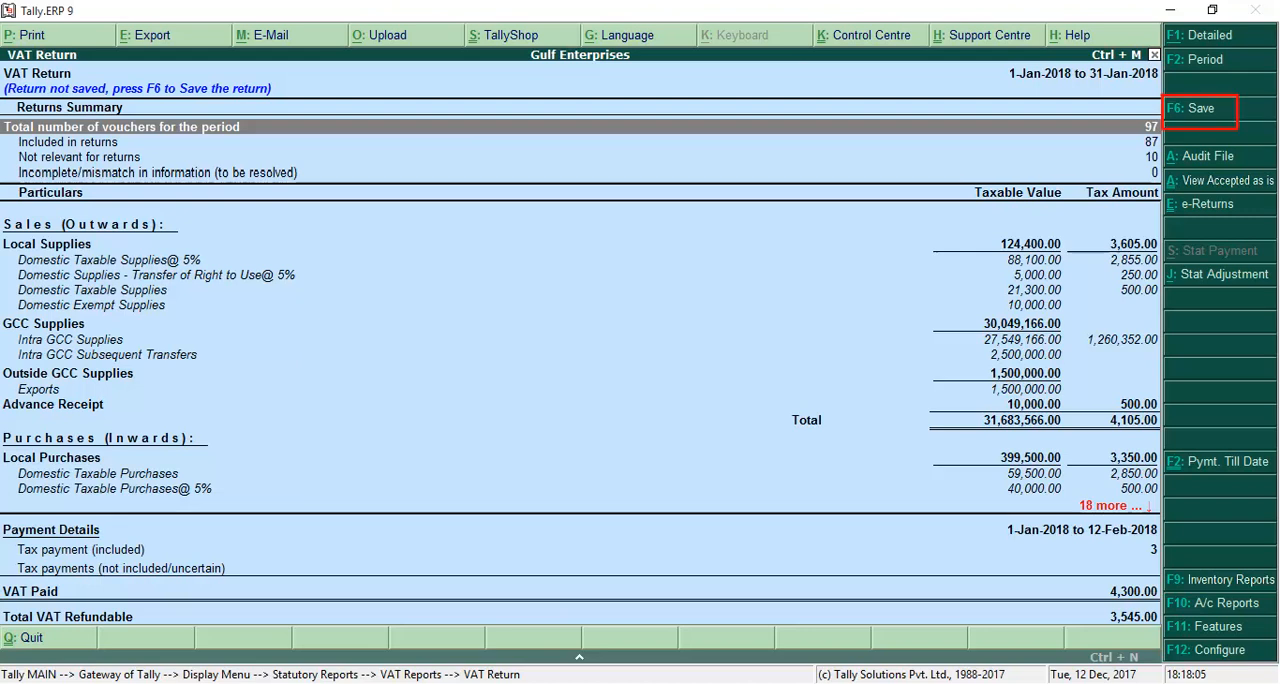
{"action": "left_click", "coordinate": [1200, 108]}
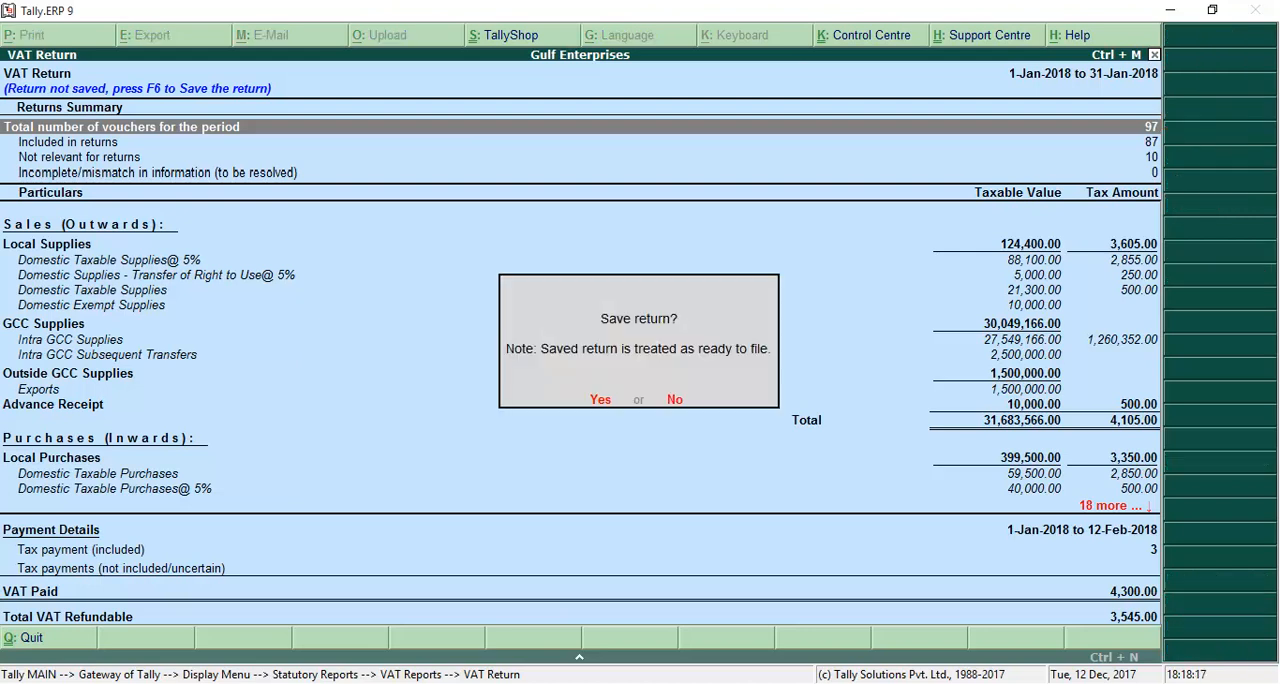
{"action": "left_click", "coordinate": [600, 399]}
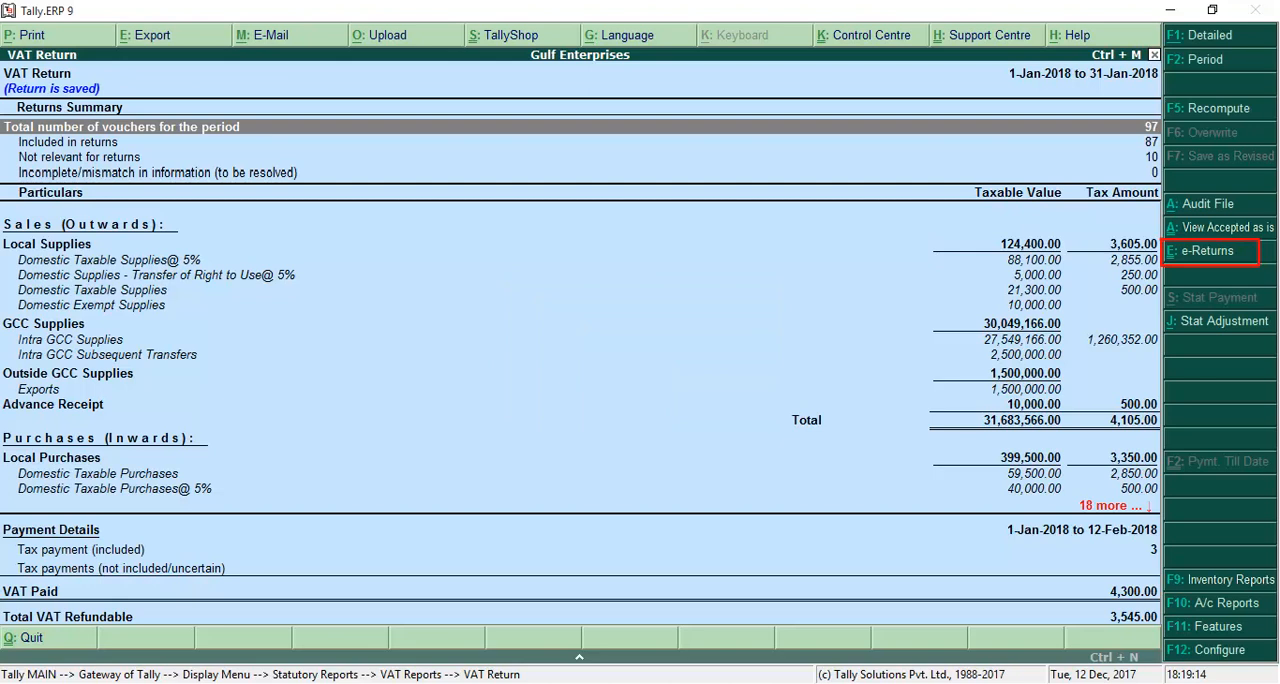